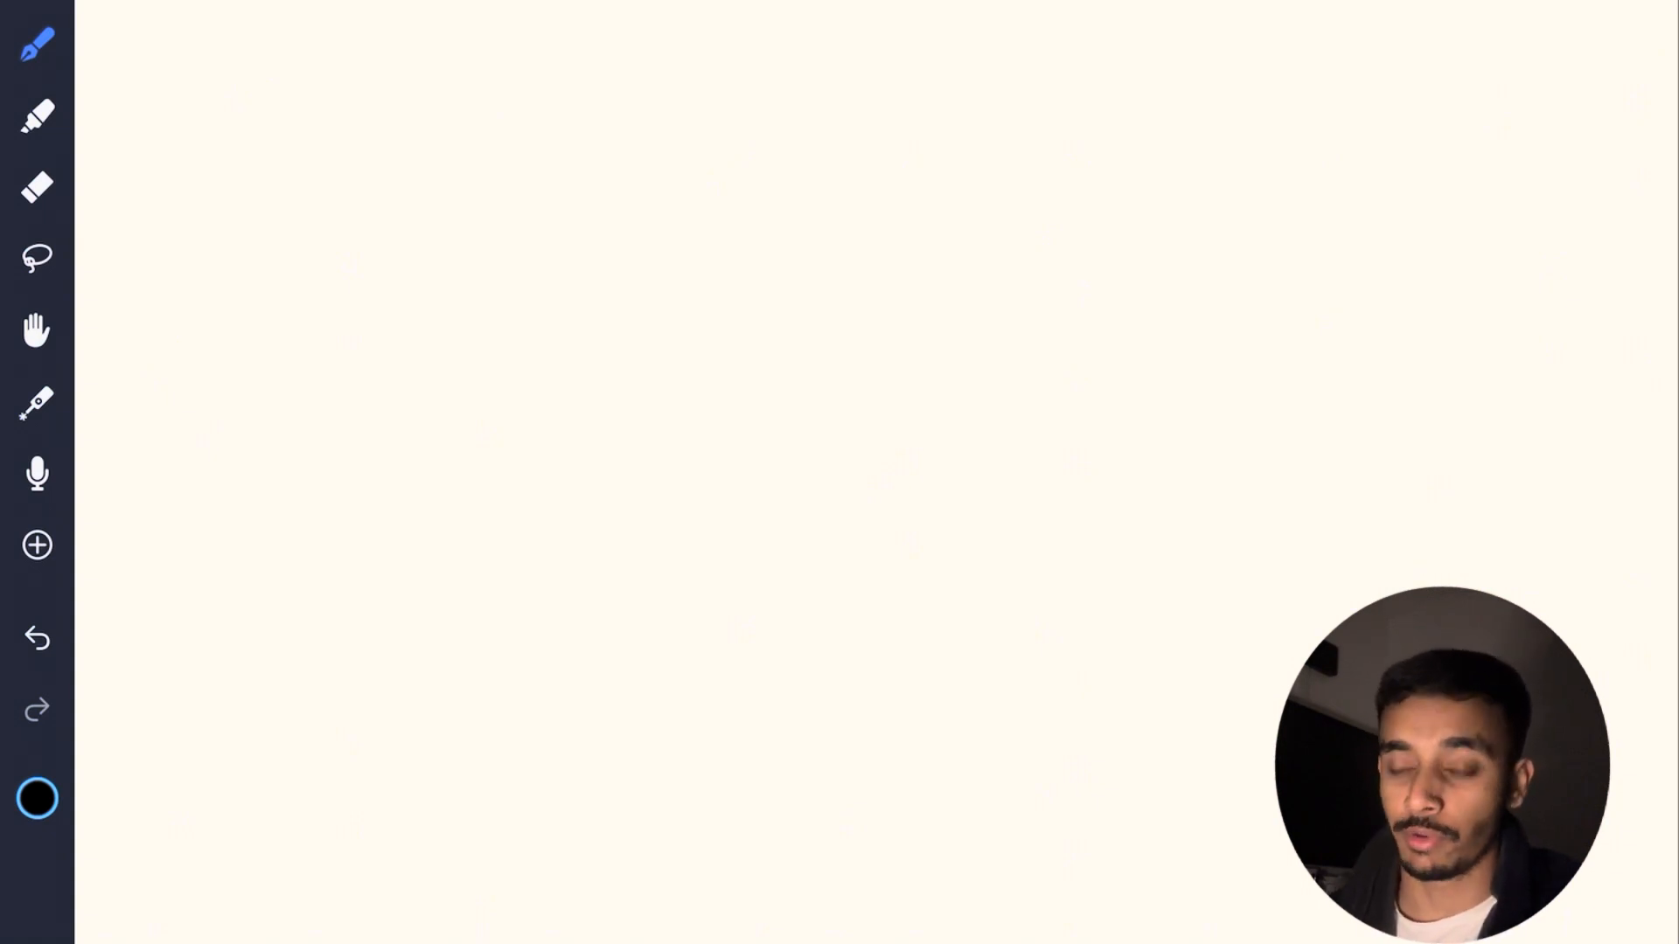
# Draw a circled E with branches labelled School, Work, Gym and Cooking.
pyautogui.moveTo(257, 380); pyautogui.dragTo(424, 278)
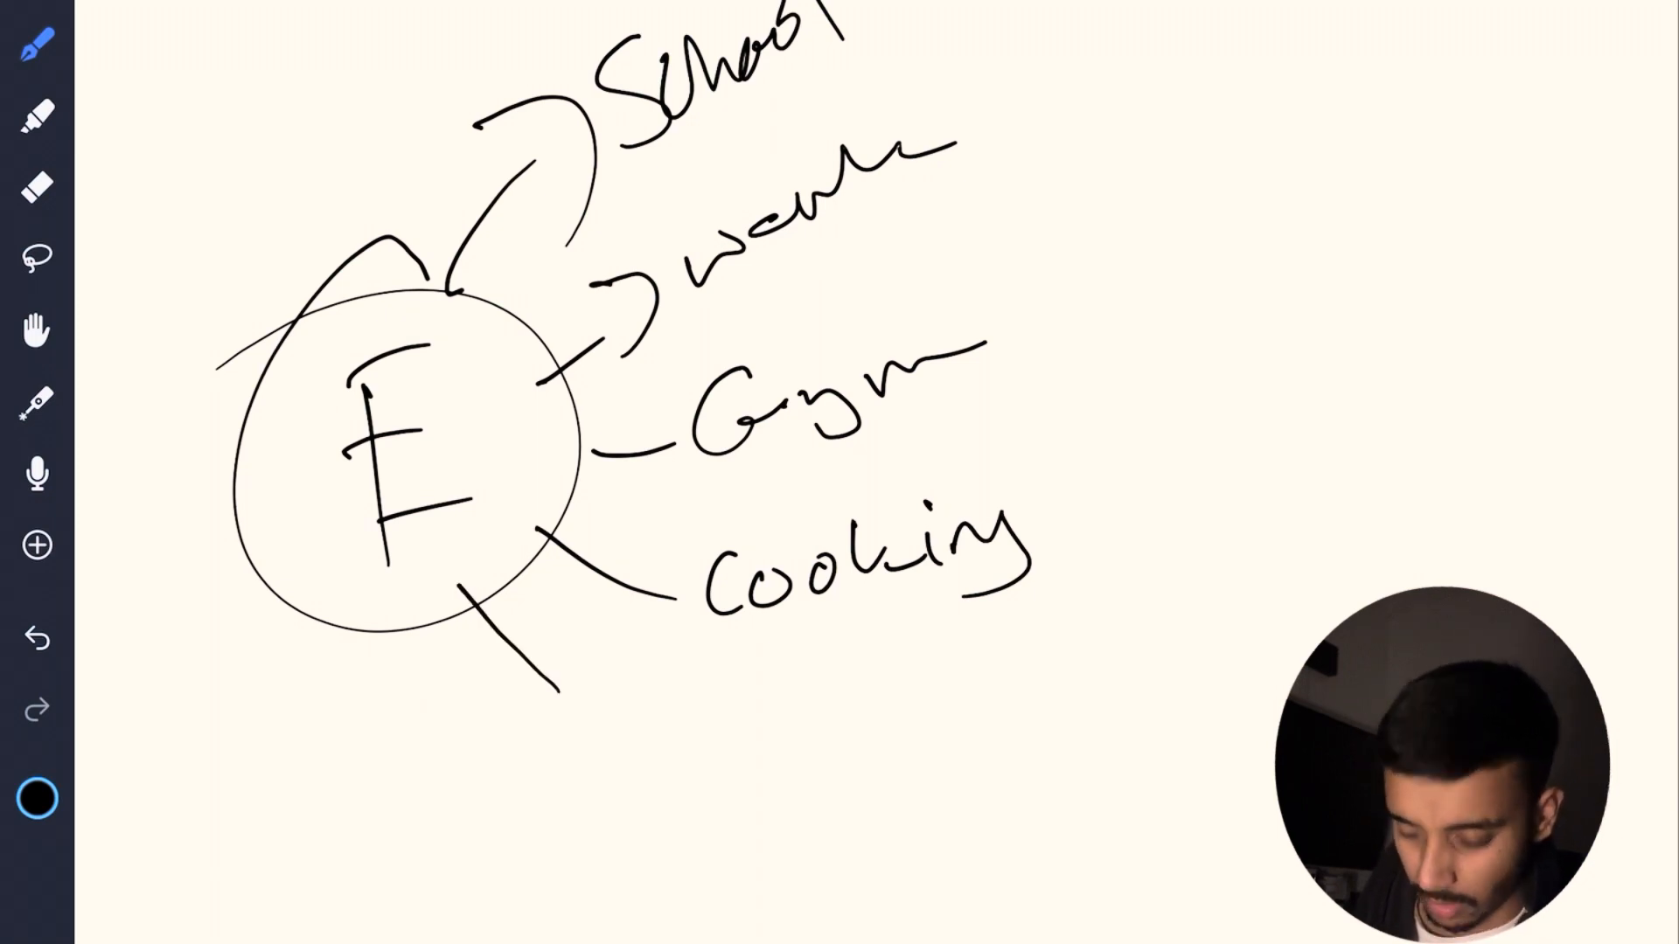
# Add Football, LOL, Friends, Family and Religion branches around the circled E.
pyautogui.moveTo(600, 664); pyautogui.dragTo(611, 750)
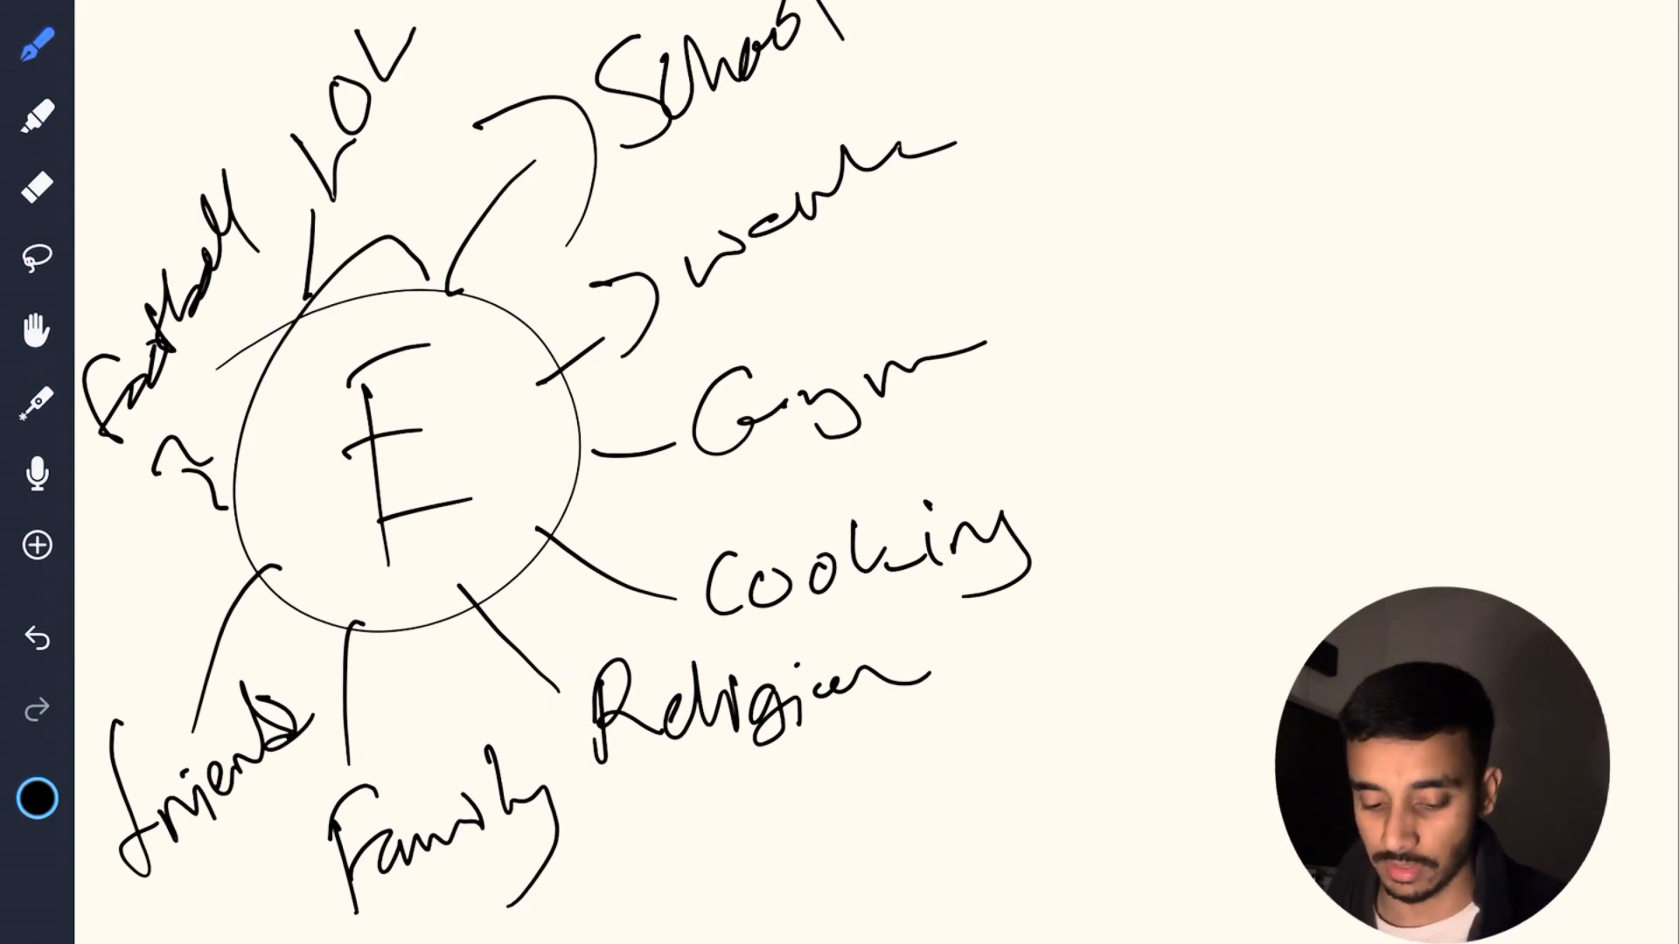
# On a fresh page, draw a circled E with arrows to Work, Family and Religion.
pyautogui.click(36, 545)
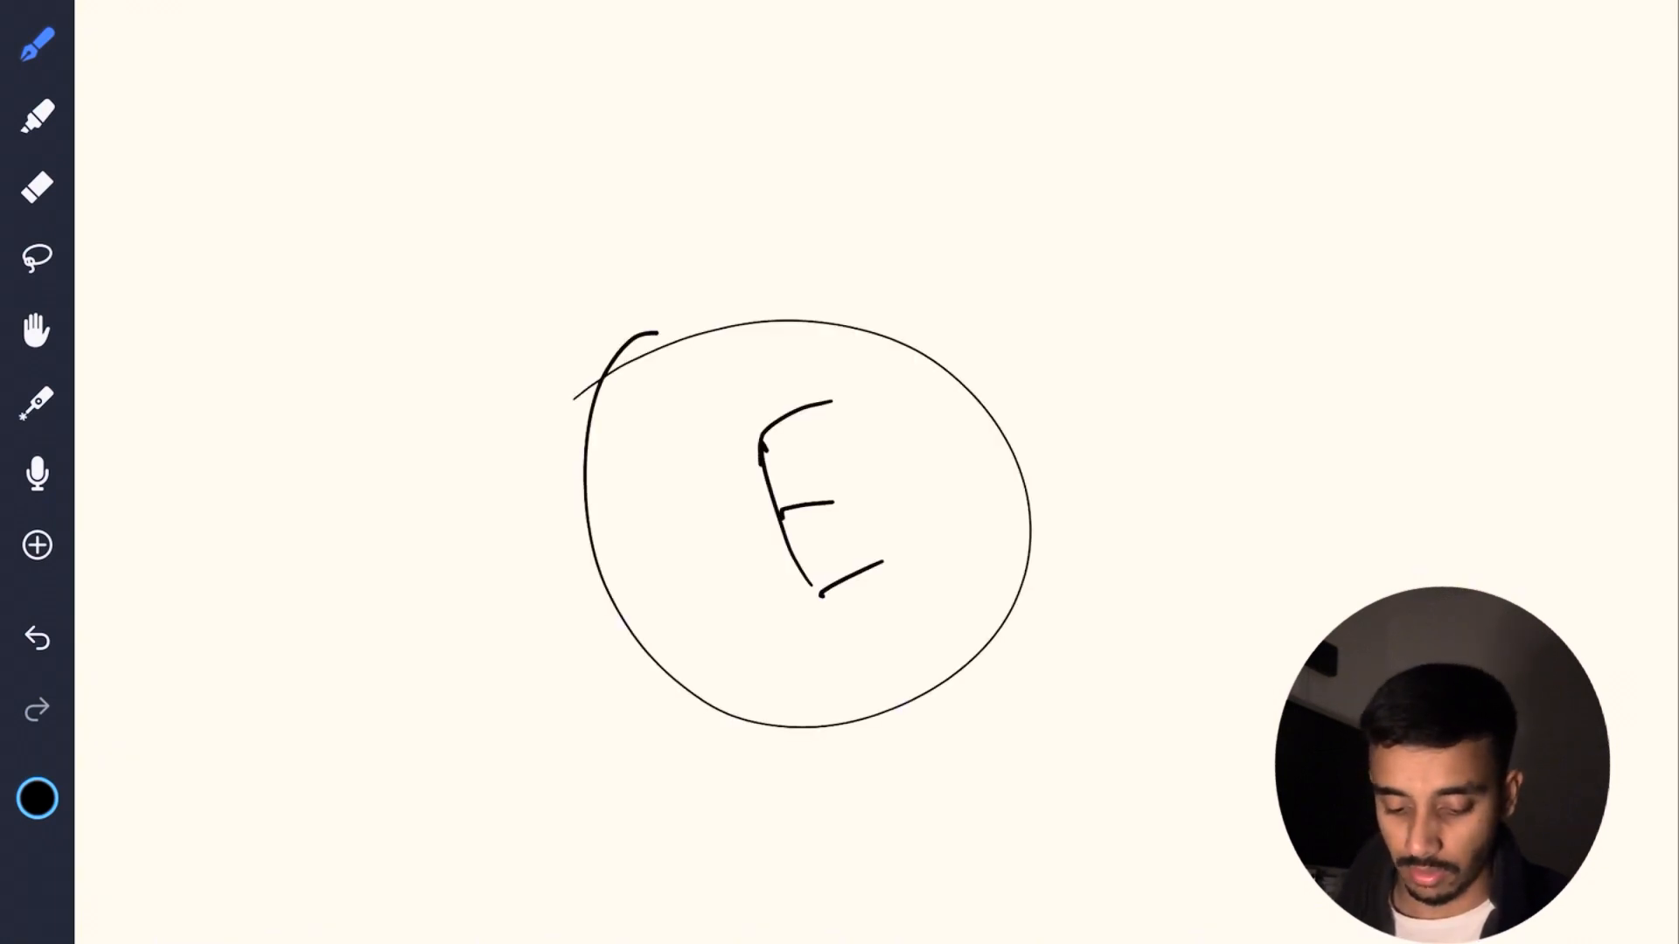
pyautogui.moveTo(1029, 509); pyautogui.dragTo(1237, 477)
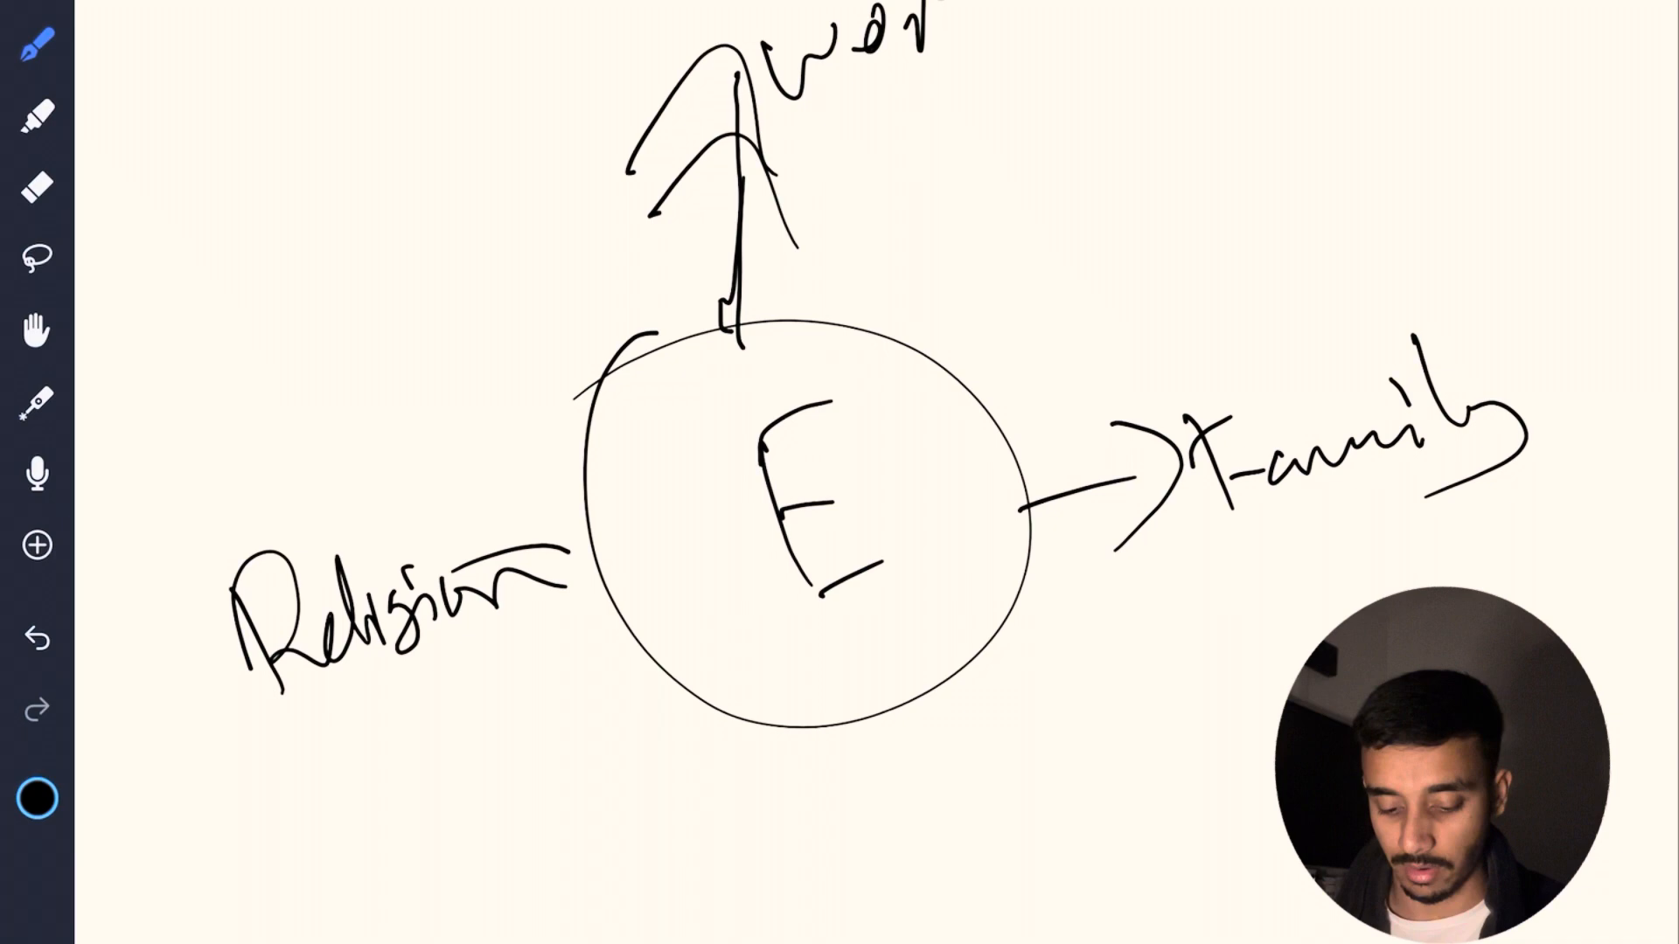
# Cancel an image insert, then add a new page with a circled 1.
pyautogui.scroll(-3)
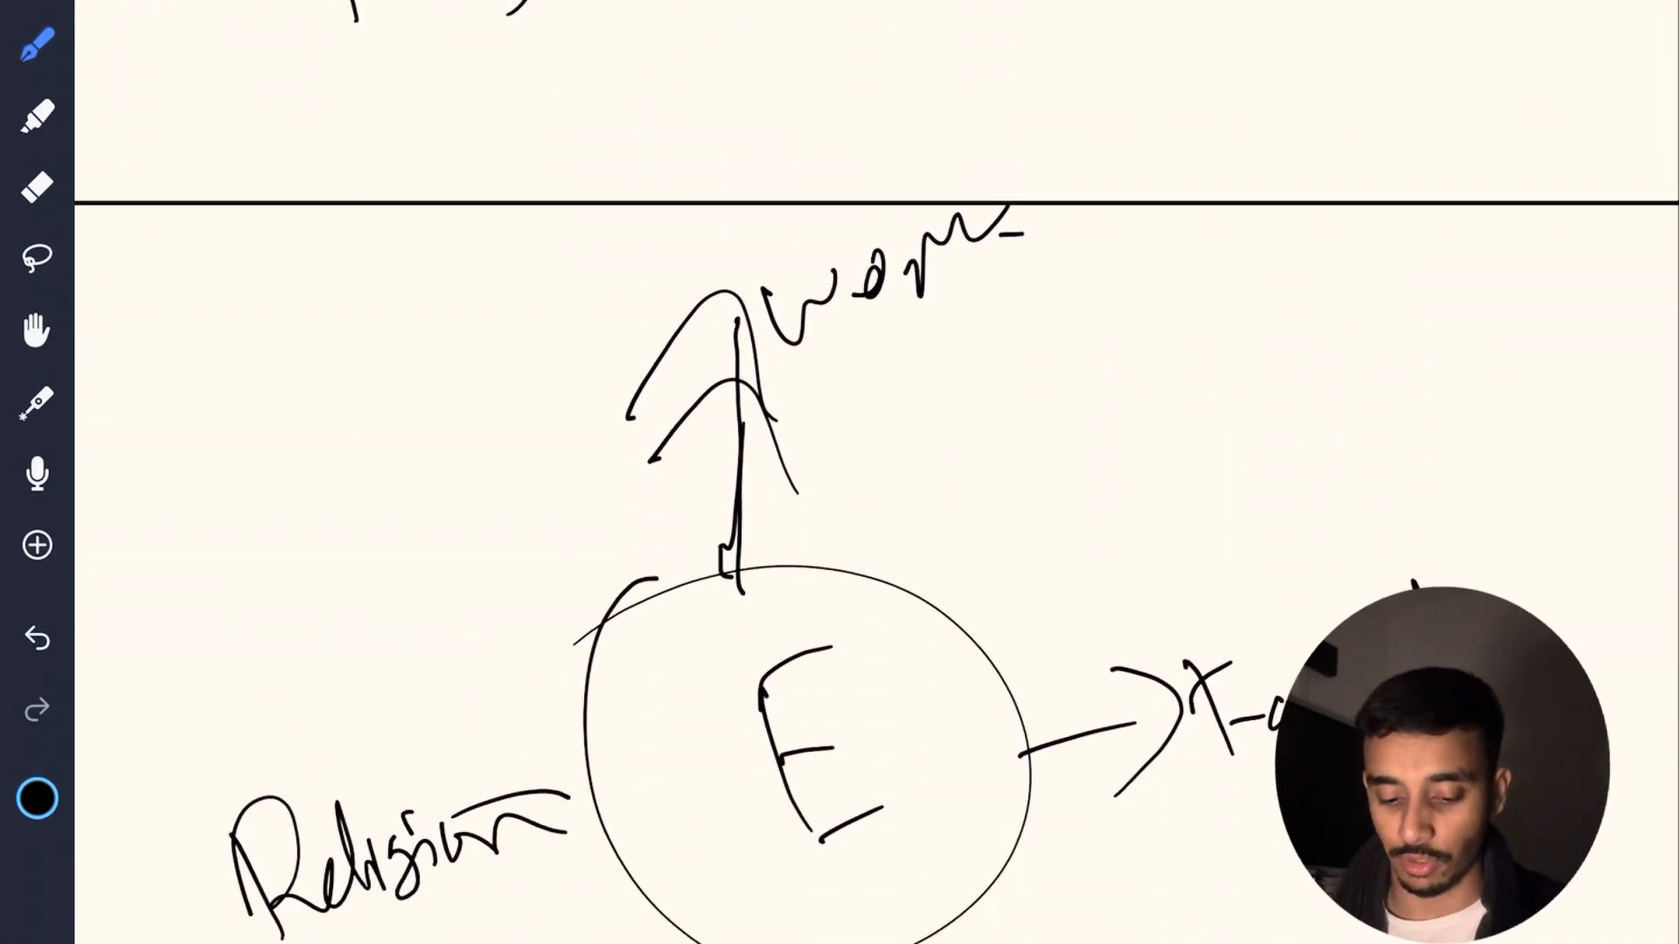
pyautogui.click(37, 545)
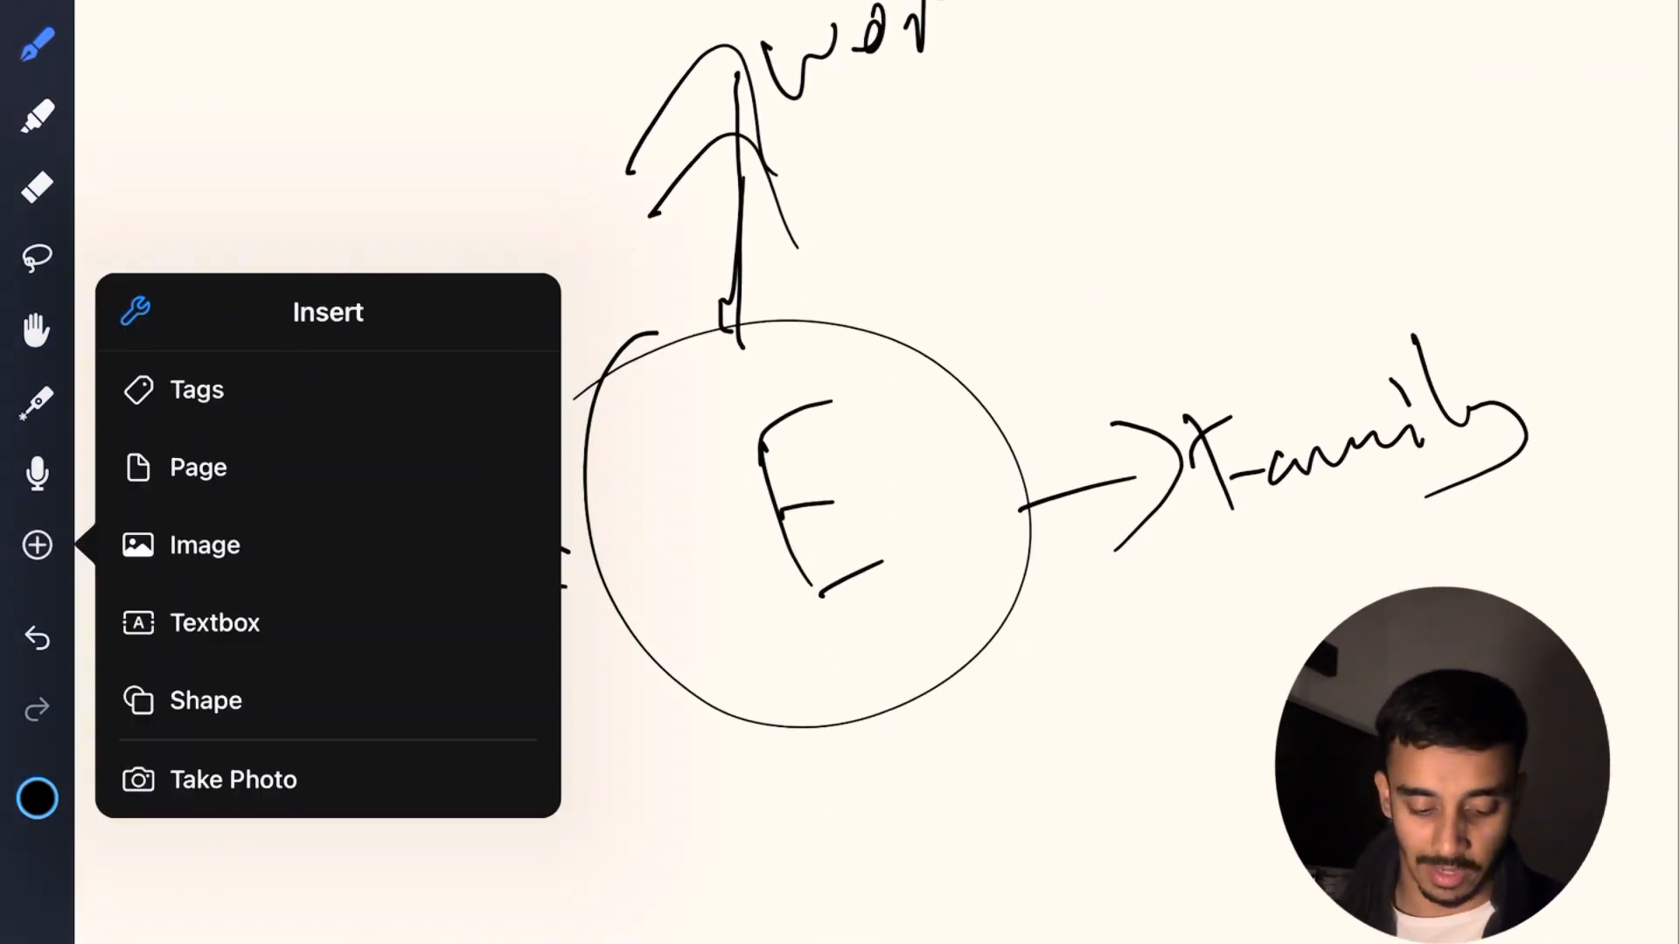
pyautogui.click(205, 545)
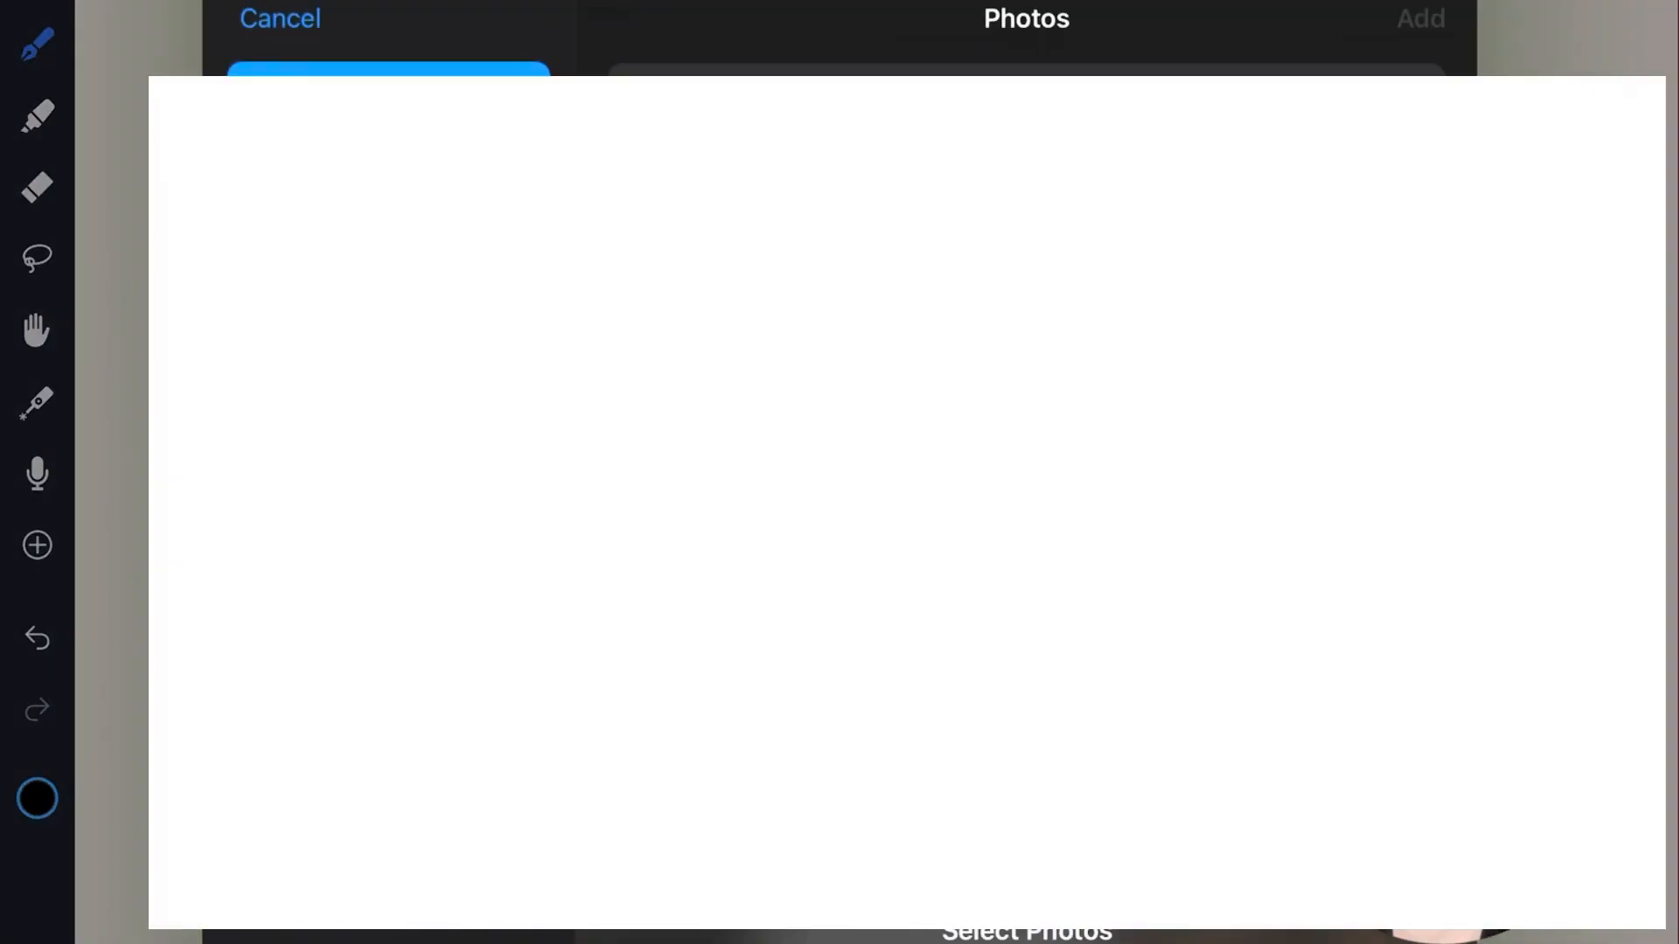
pyautogui.click(280, 18)
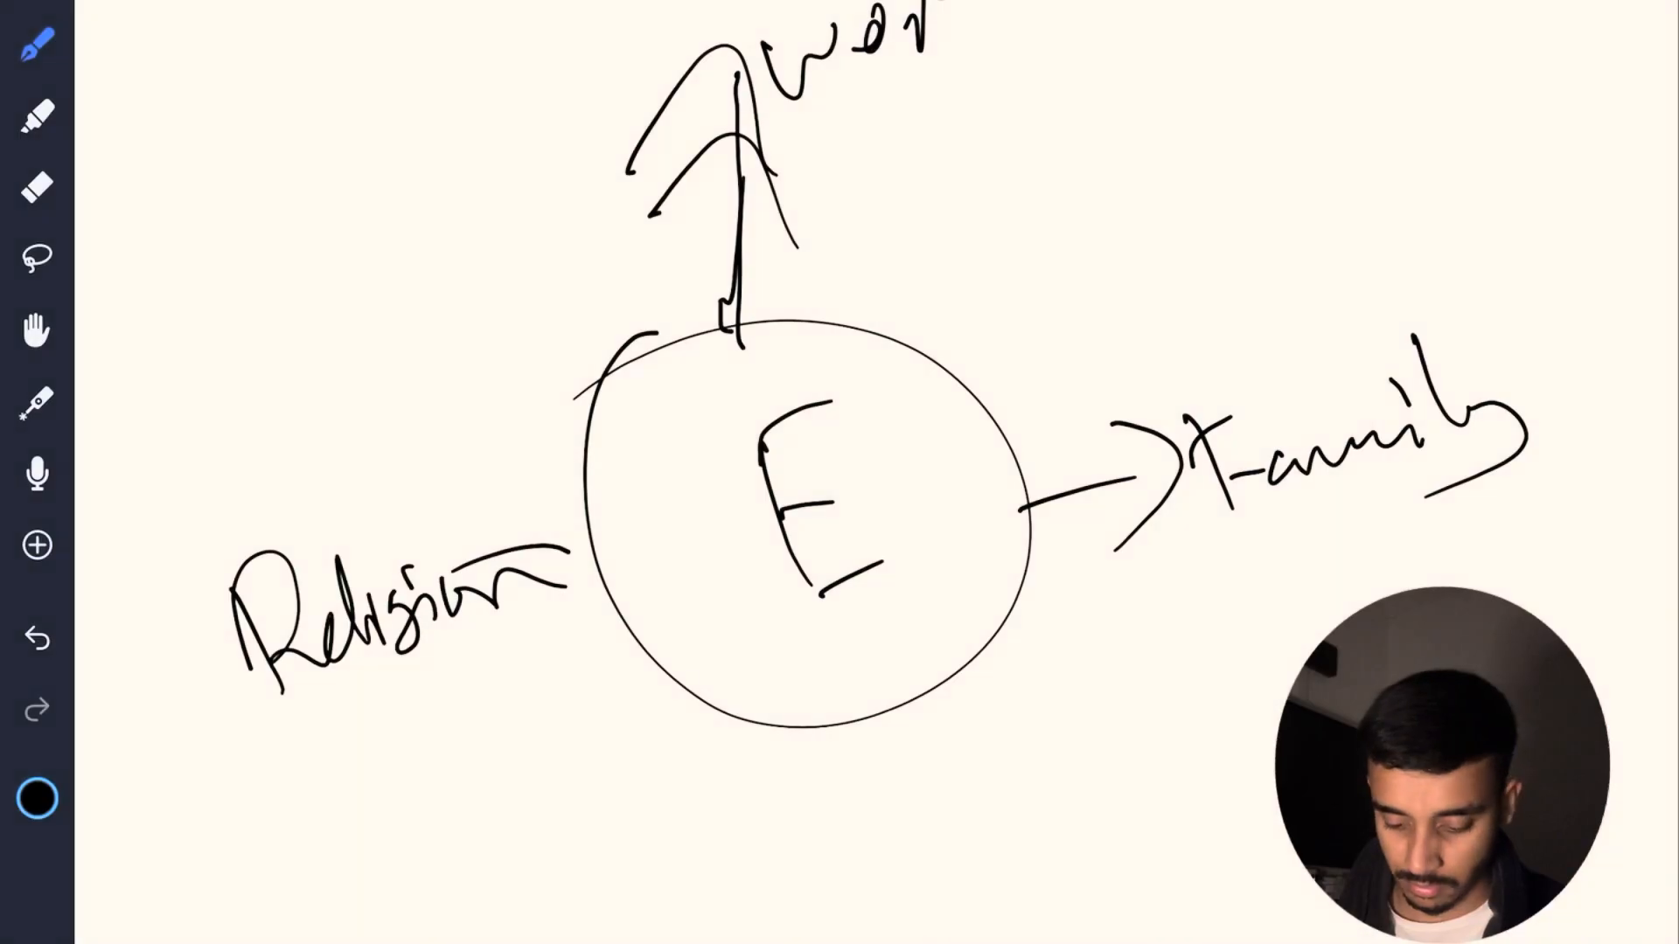
pyautogui.click(35, 545)
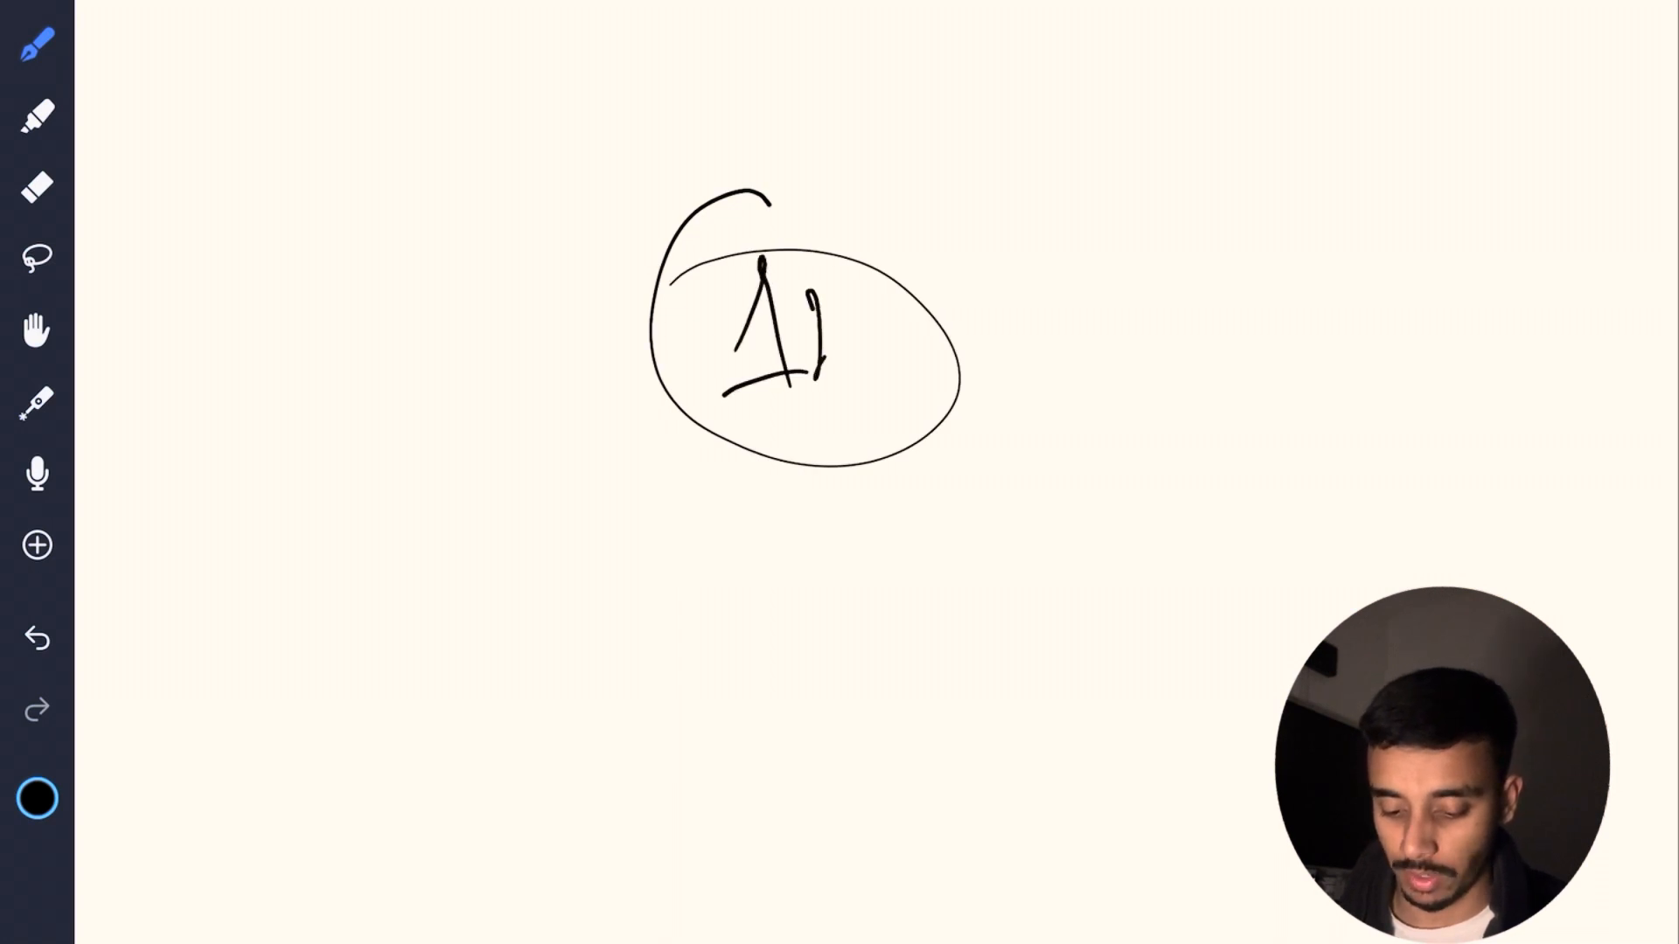
# Complete the circled 1hr, adding arrows to Reading, Meetings, Picking up, Eat, and Meditate.
pyautogui.moveTo(798, 359); pyautogui.dragTo(910, 354)
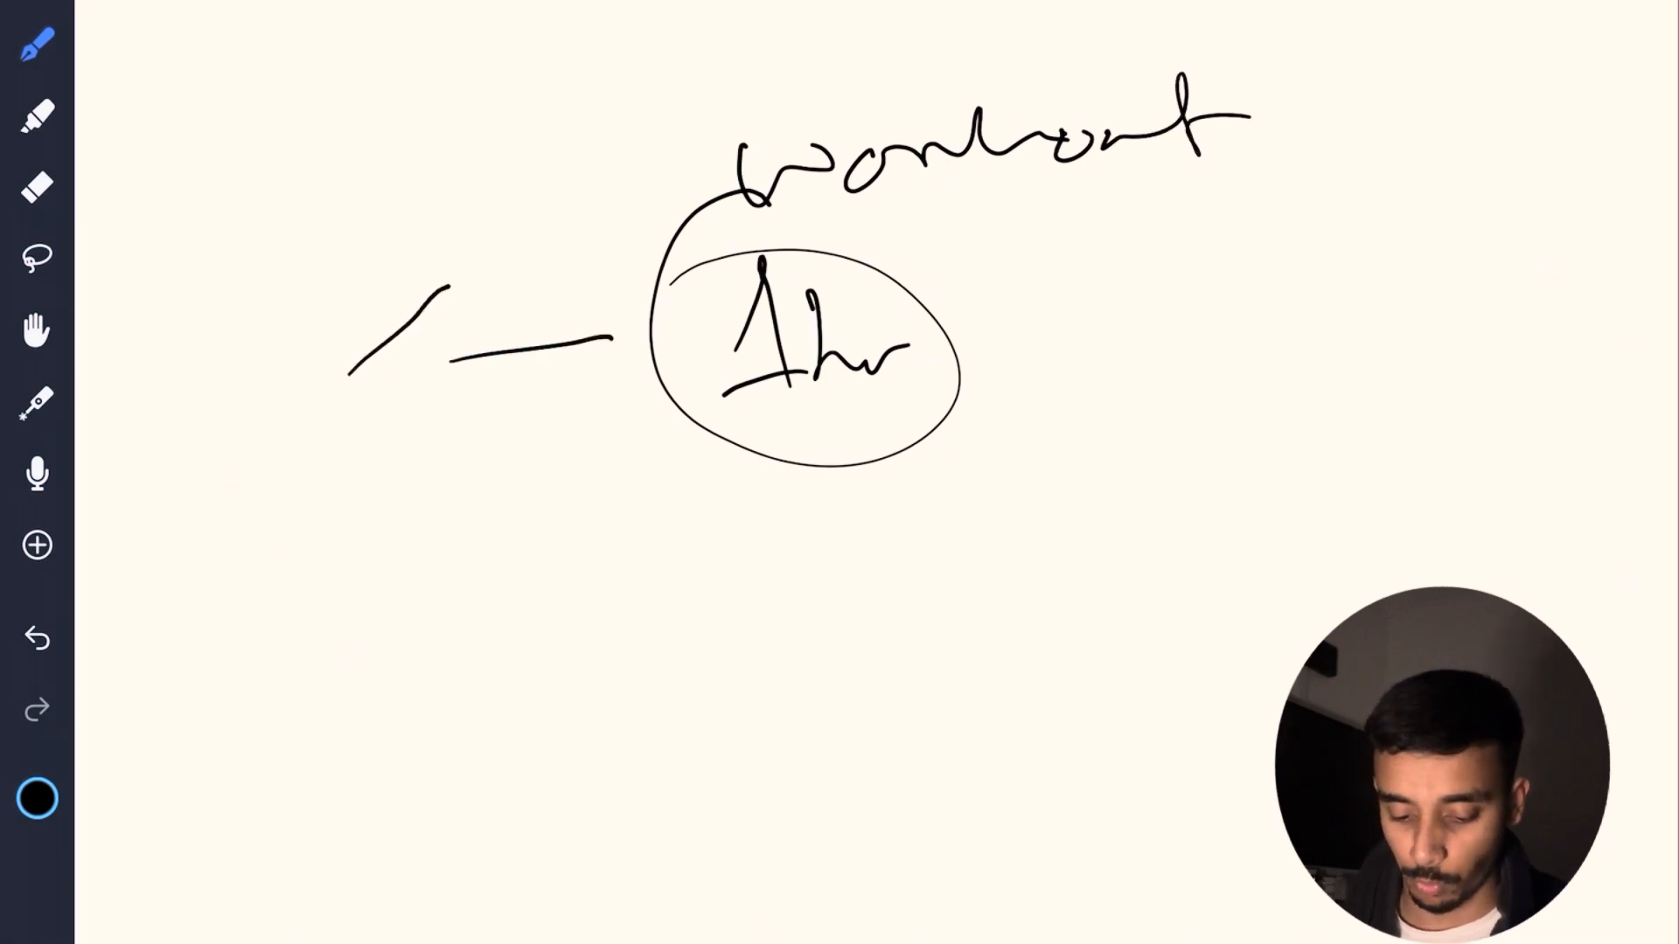
pyautogui.moveTo(525, 386); pyautogui.dragTo(348, 348)
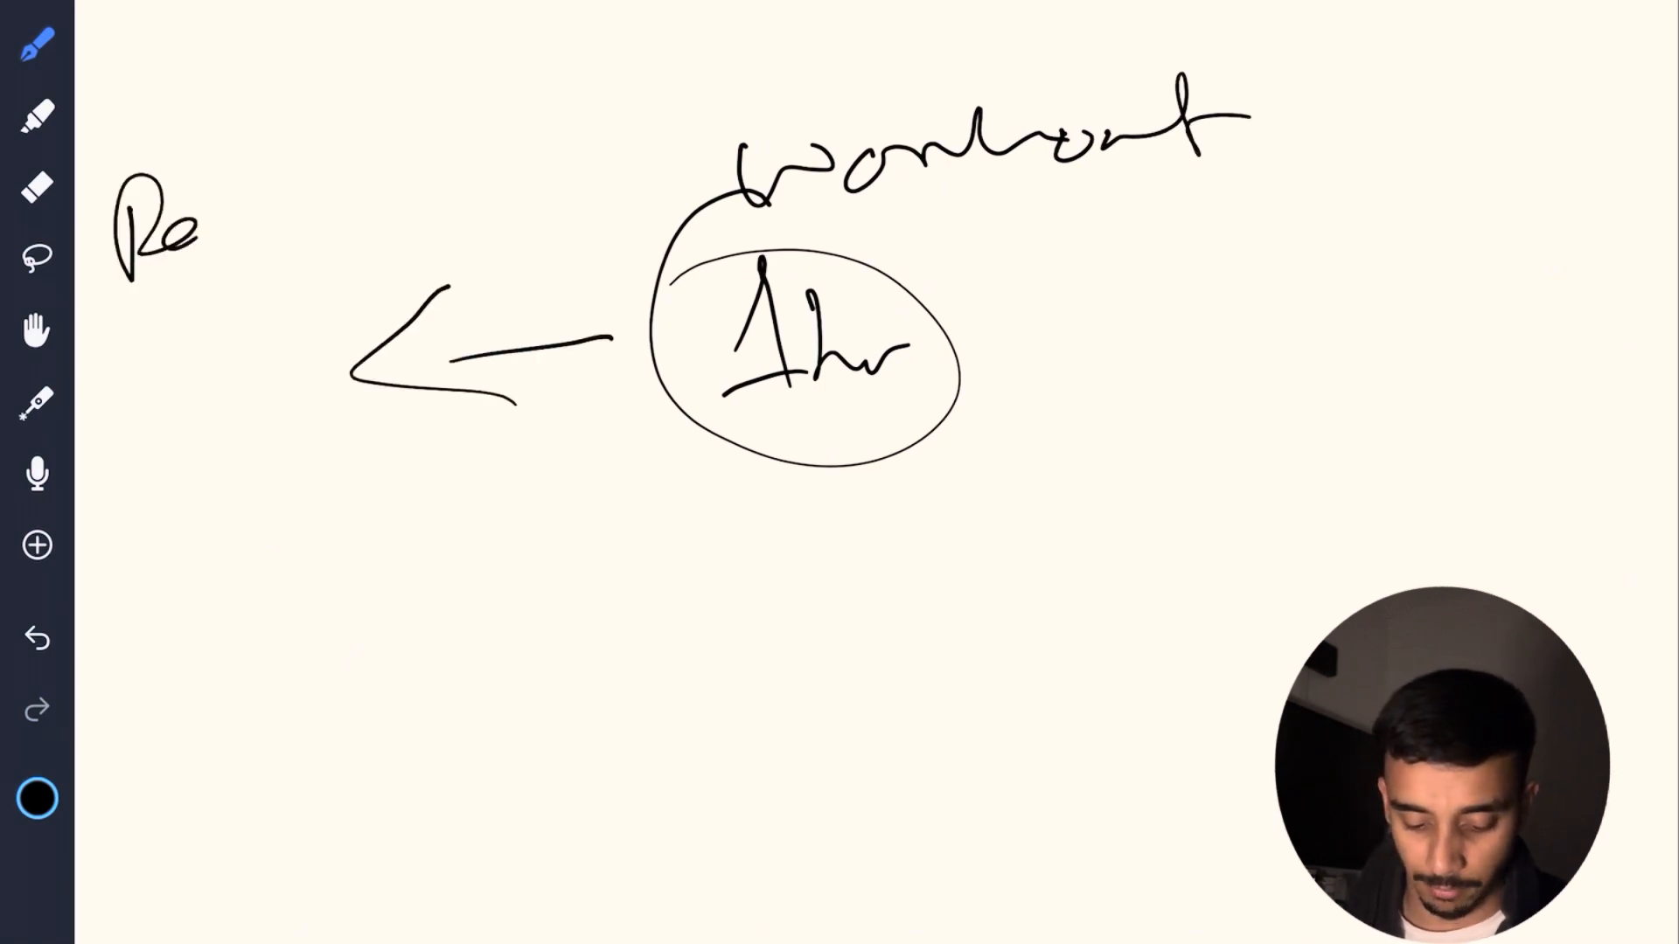
pyautogui.moveTo(199, 225); pyautogui.dragTo(369, 214)
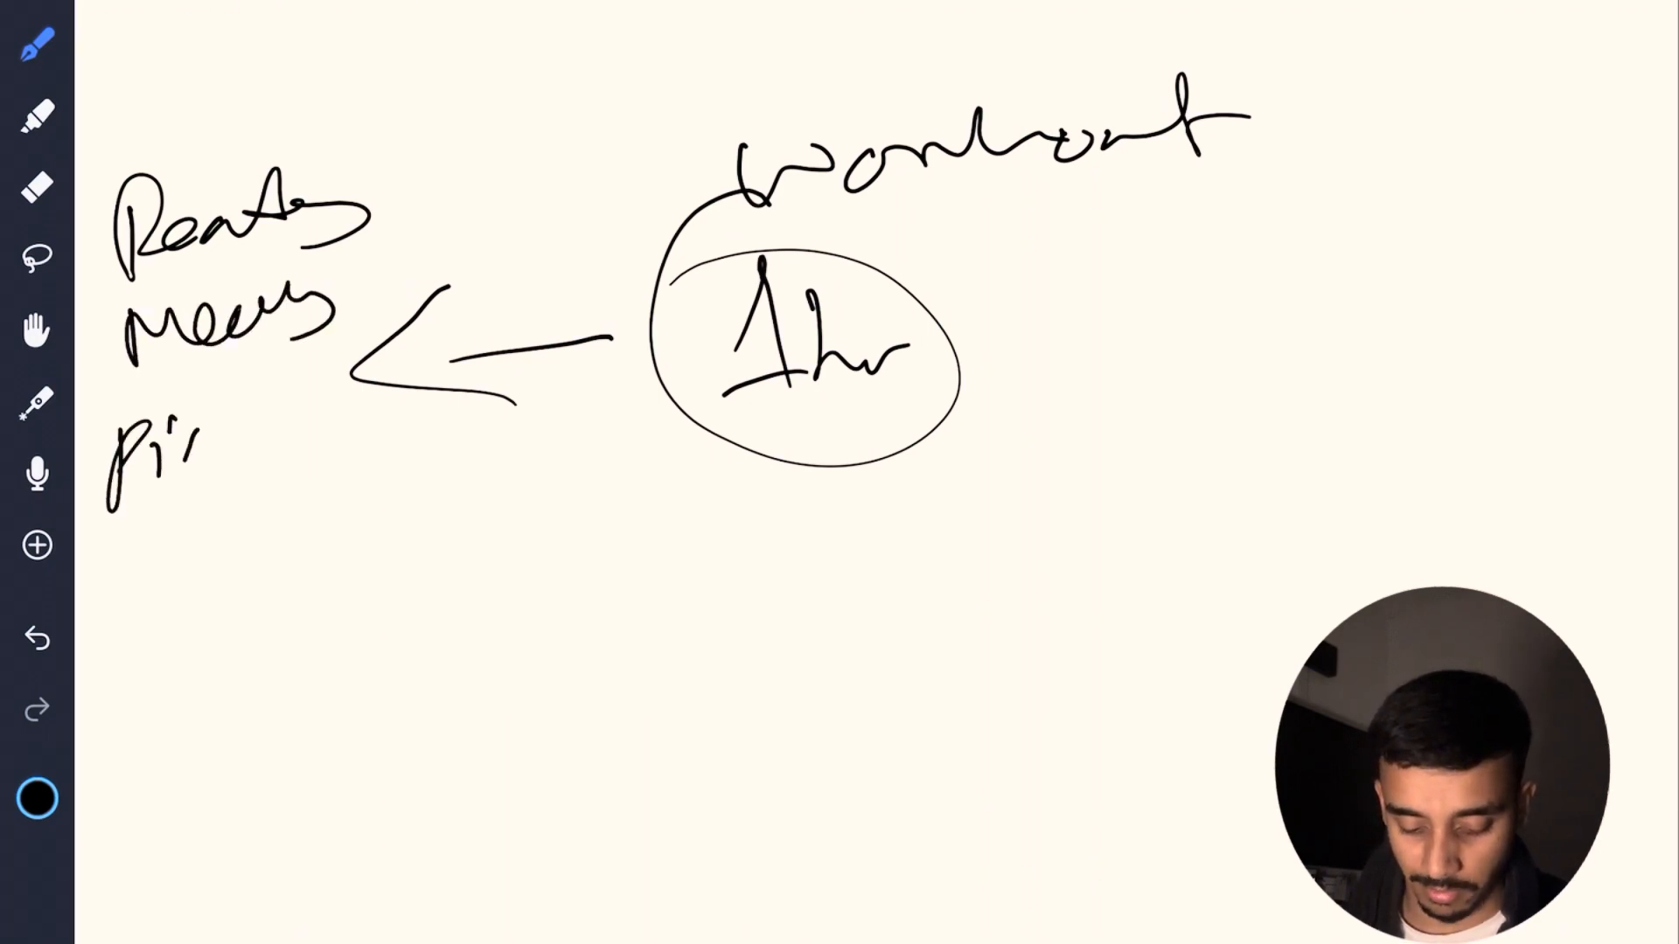
pyautogui.moveTo(128, 418); pyautogui.dragTo(300, 545)
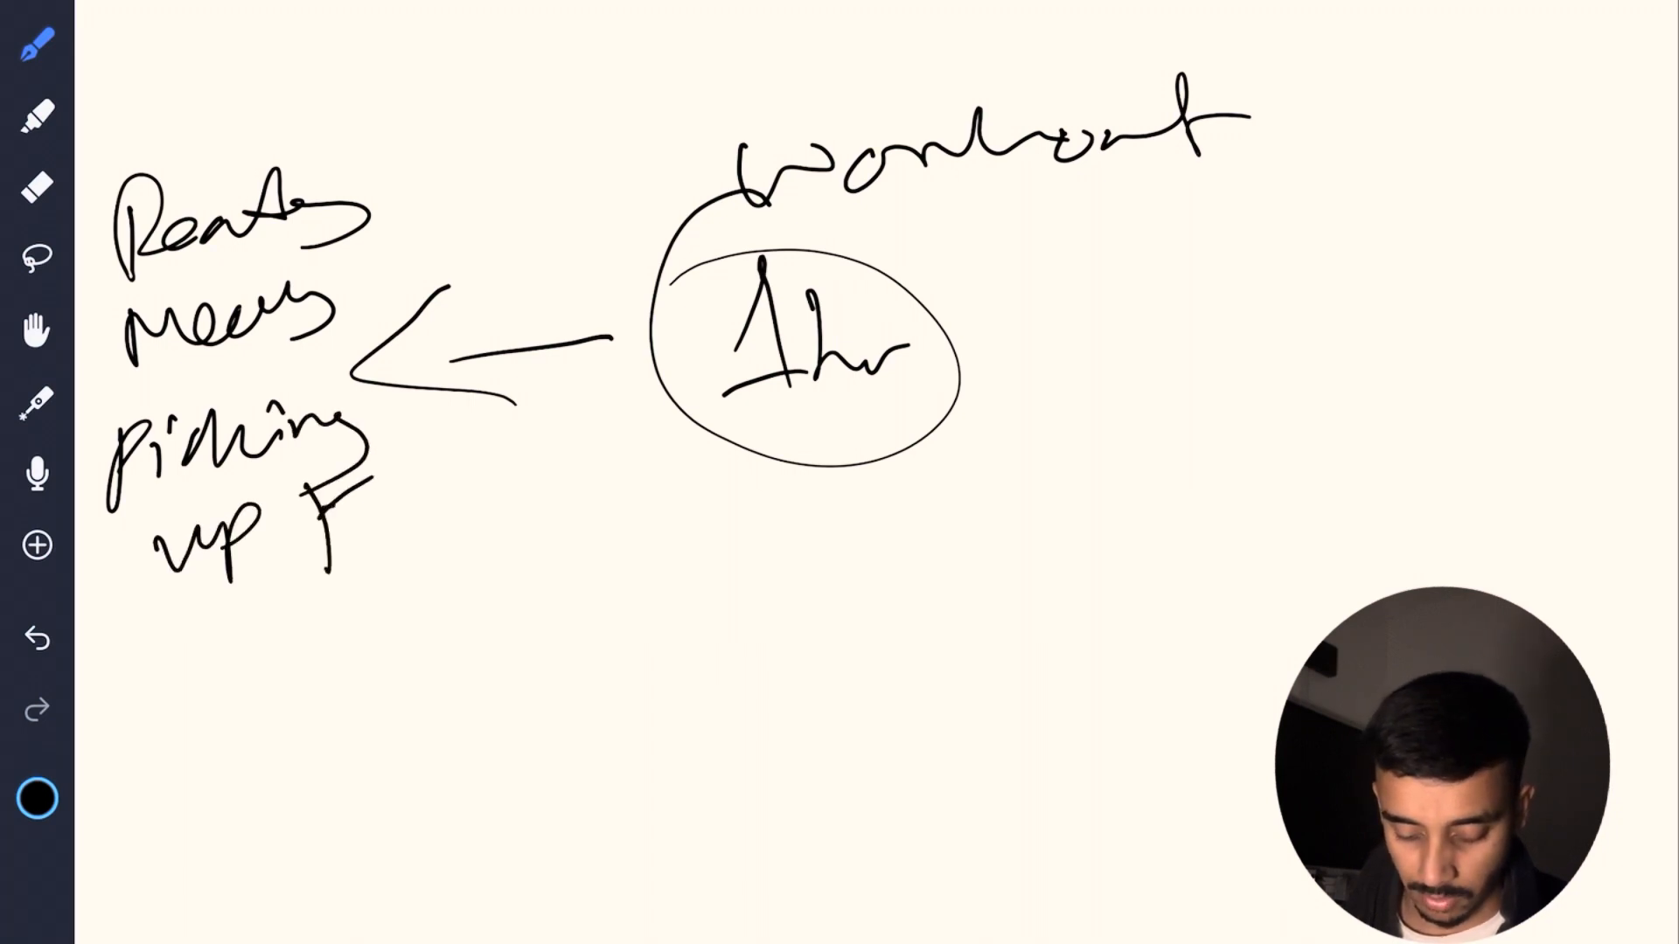
pyautogui.moveTo(332, 504); pyautogui.dragTo(385, 525)
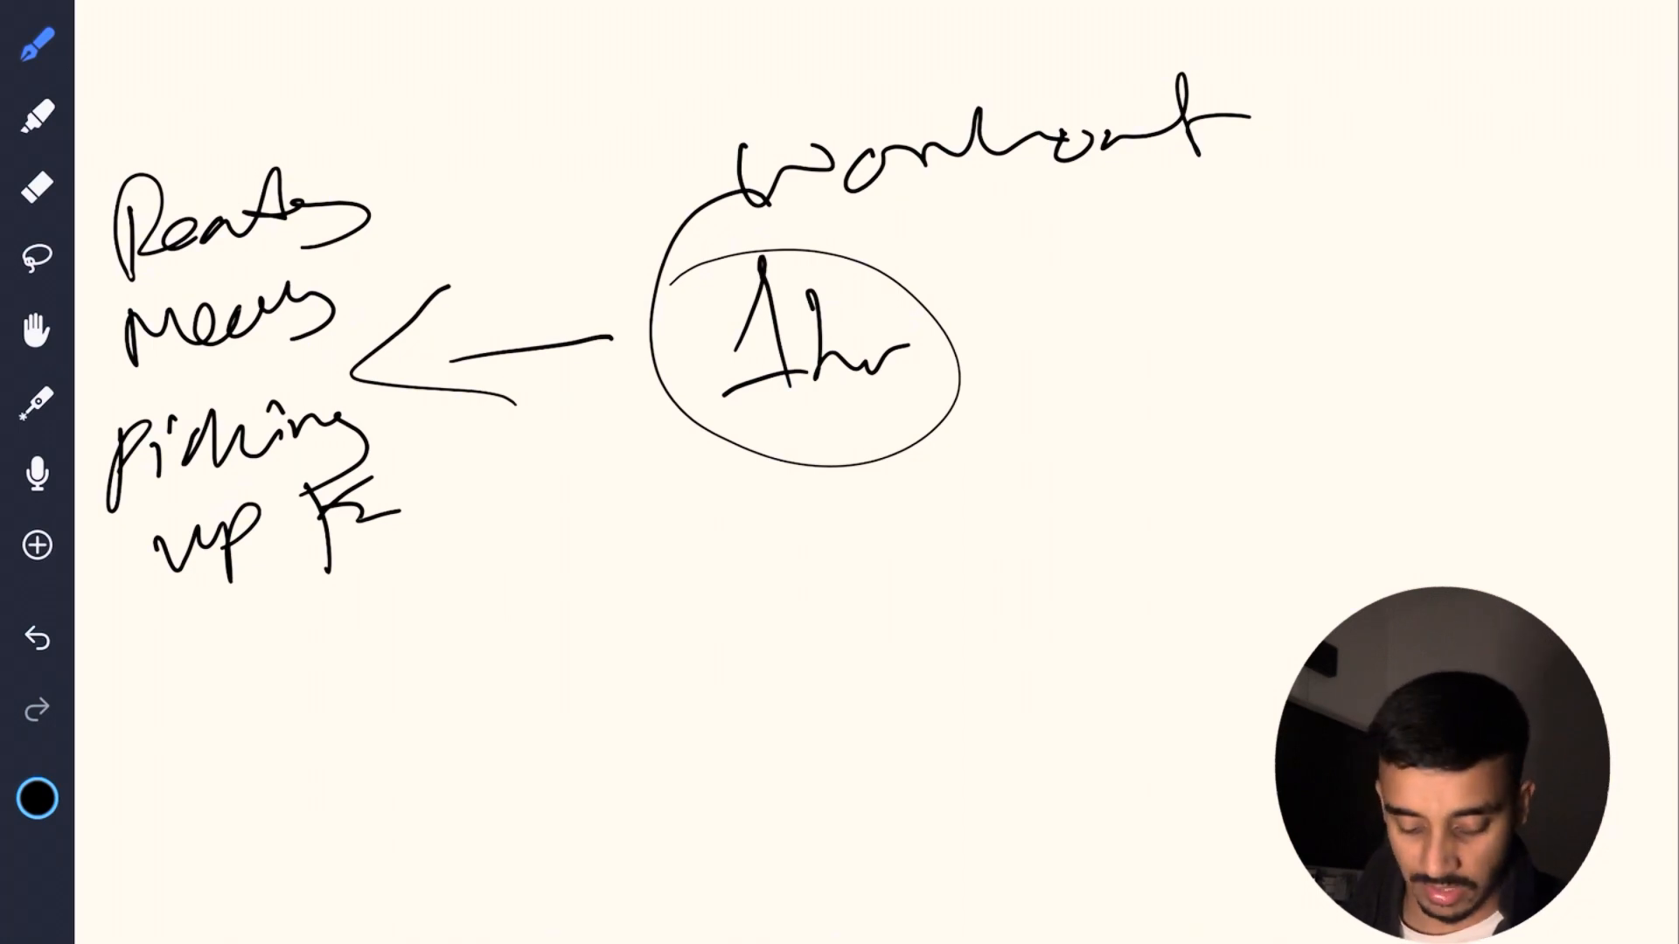
pyautogui.moveTo(166, 642); pyautogui.dragTo(251, 674)
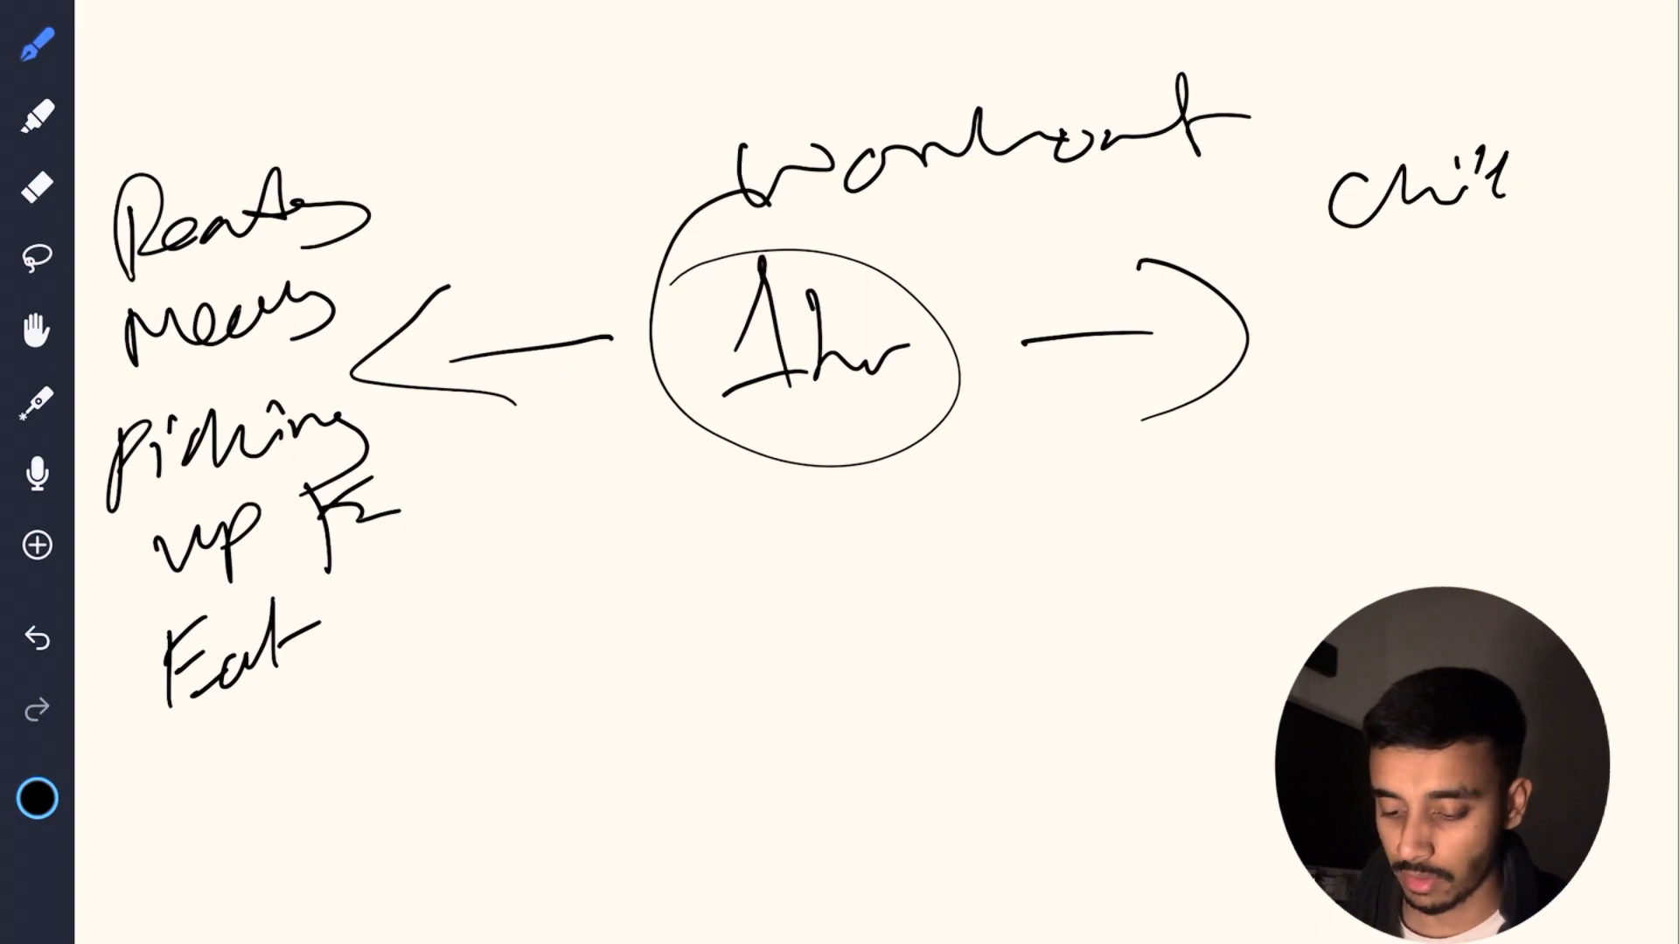
pyautogui.write('Med')
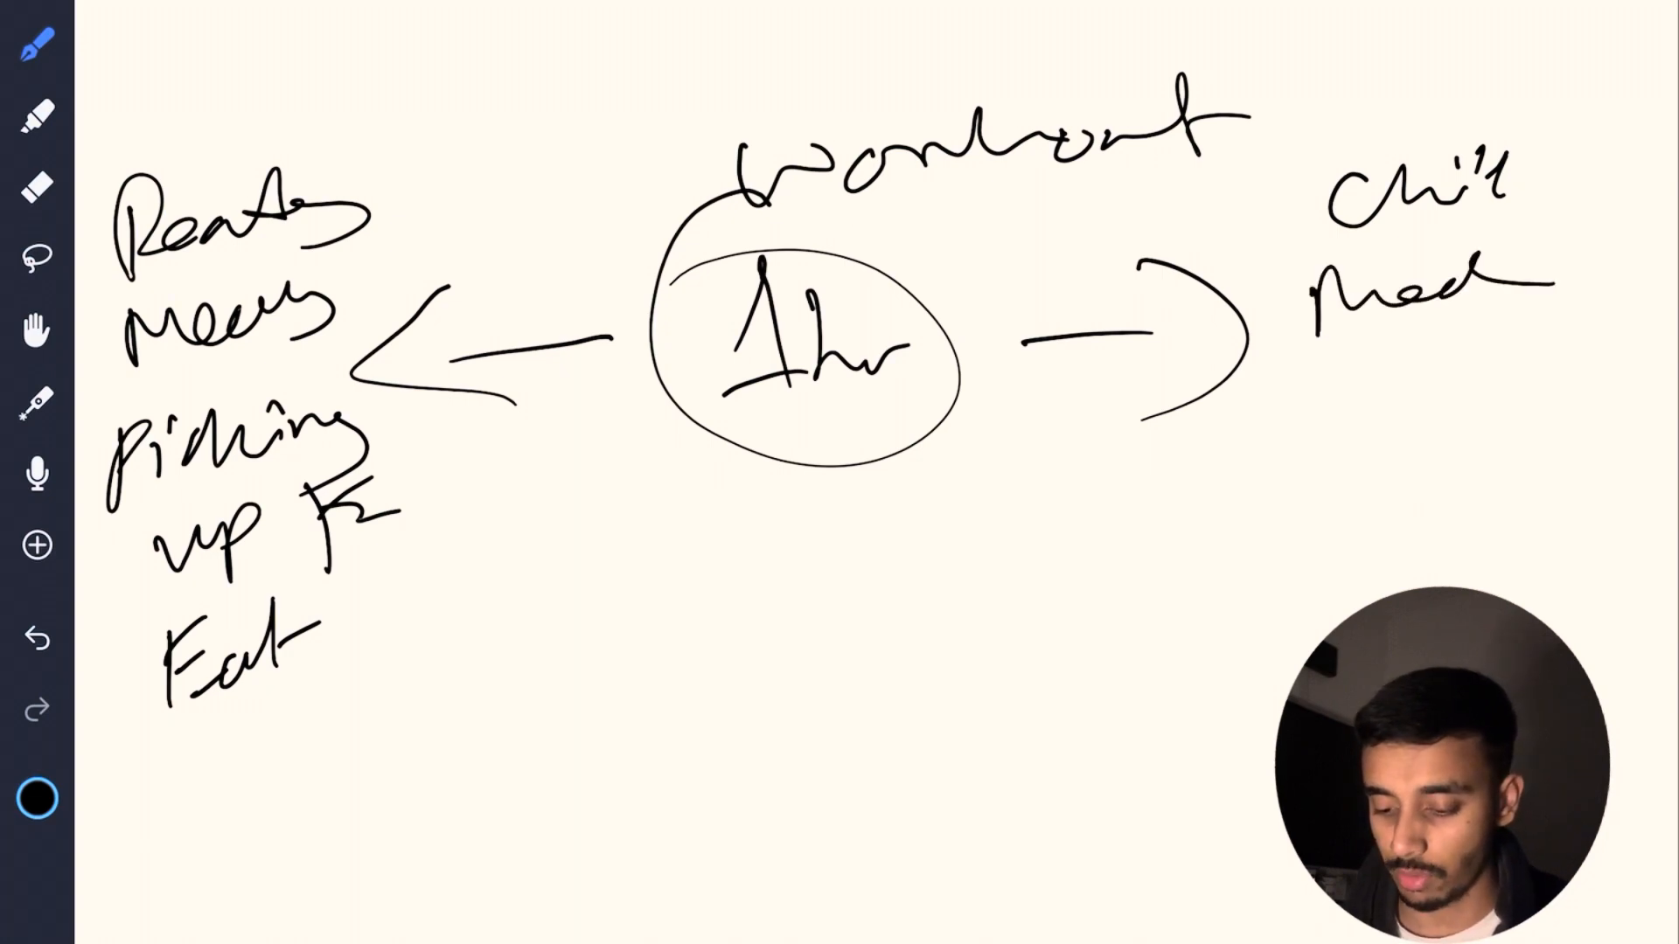